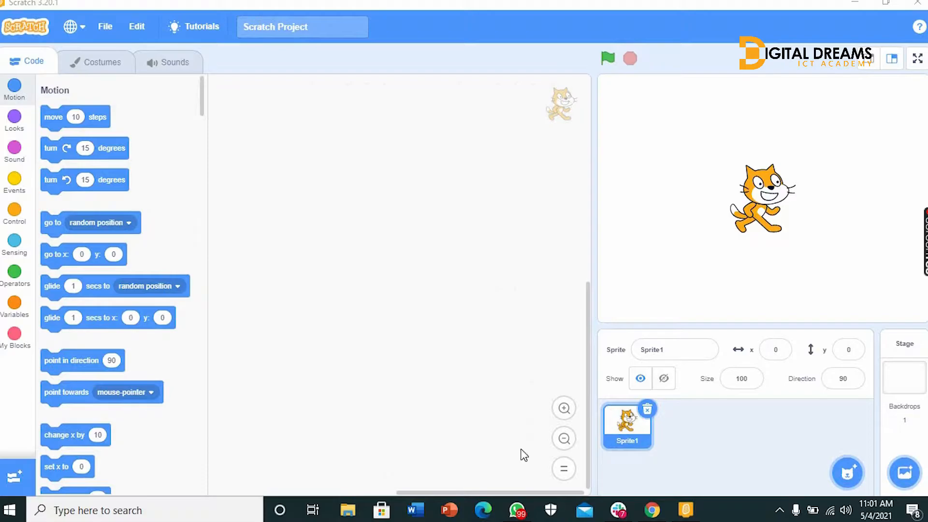
- Delete the default cat sprite (Sprite1) and select the Stage
{"action": "left_click", "coordinate": [648, 410]}
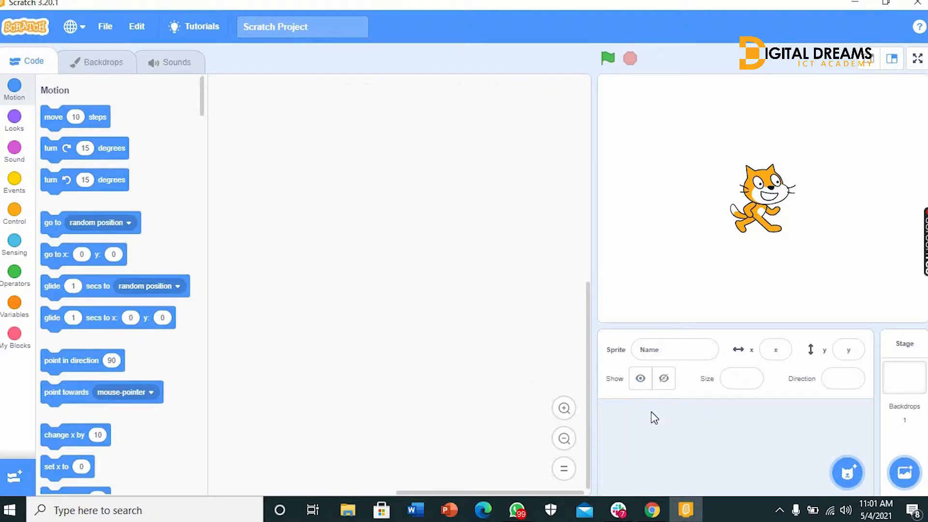
{"action": "left_click", "coordinate": [904, 367]}
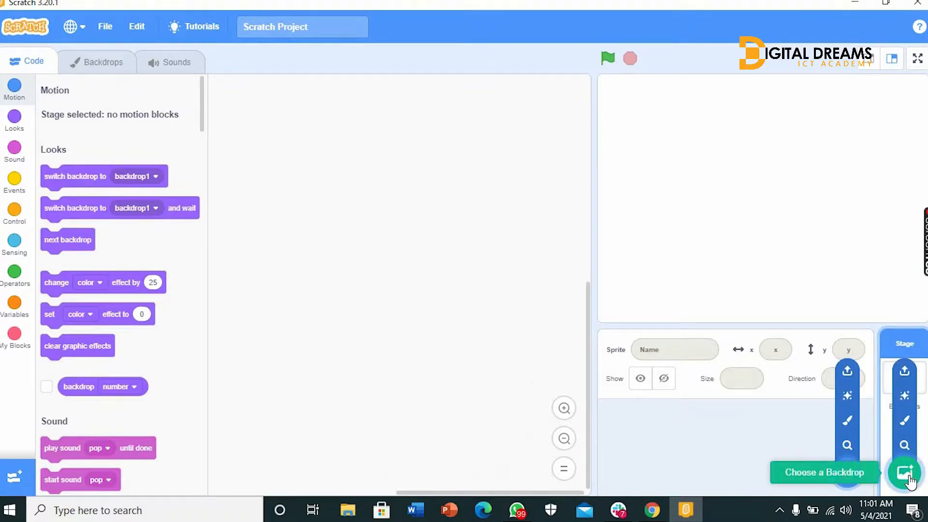
- Pick the forest stream backdrop from the Outdoors backdrop library
{"action": "left_click", "coordinate": [904, 472]}
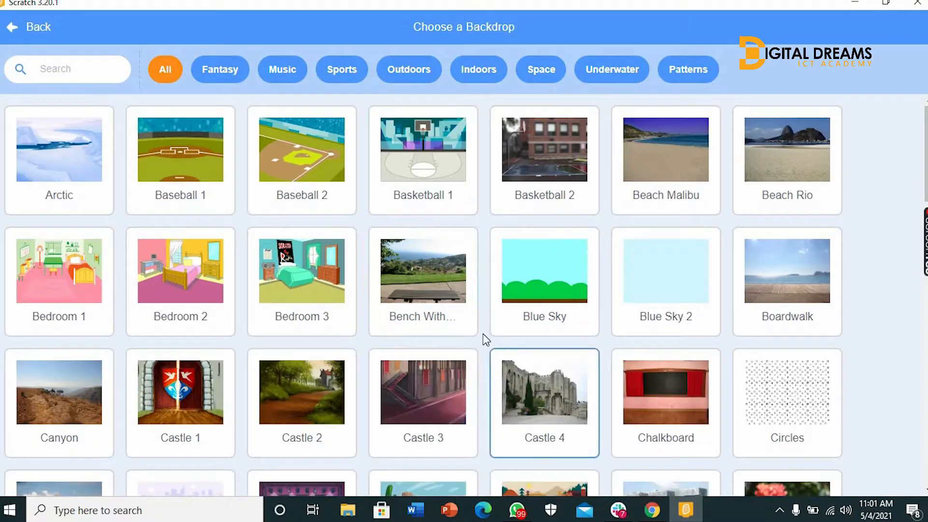
{"action": "mouse_move", "coordinate": [383, 301]}
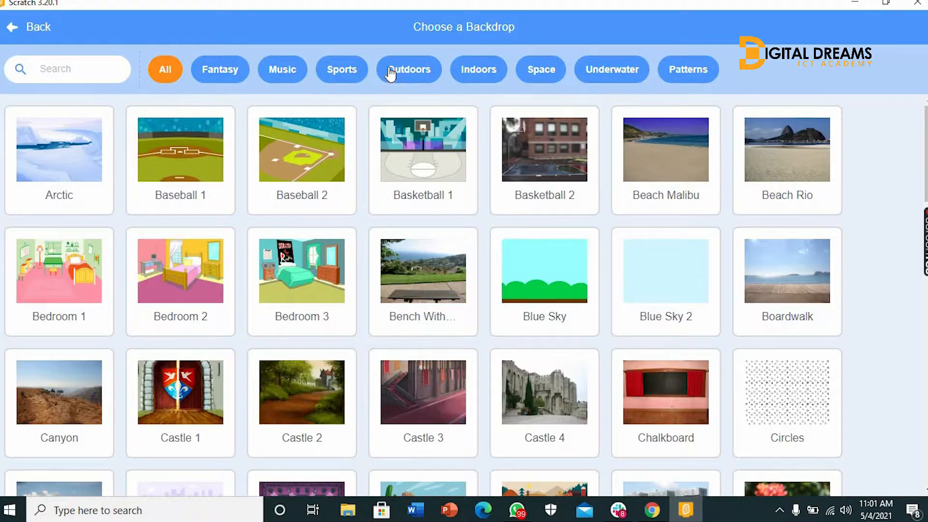
{"action": "left_click", "coordinate": [408, 69]}
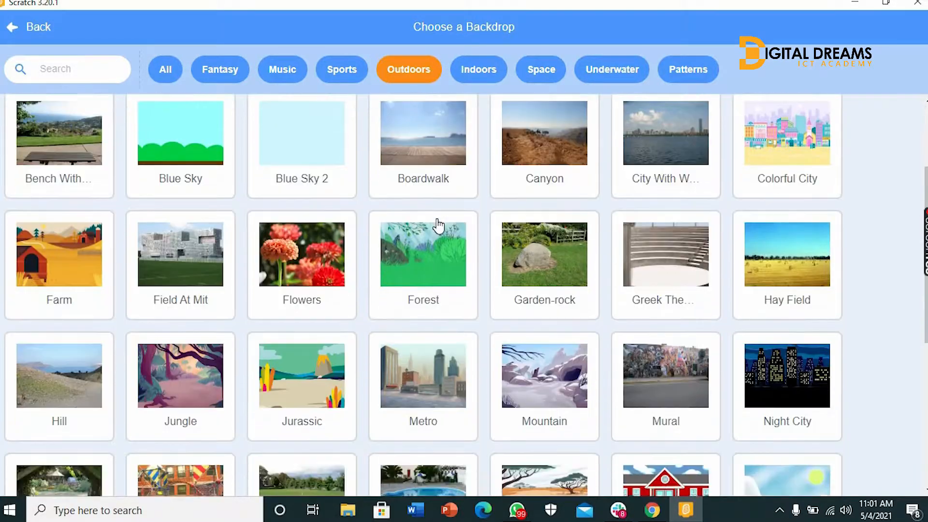
{"action": "scroll", "scroll_direction": "down", "scroll_amount": 3}
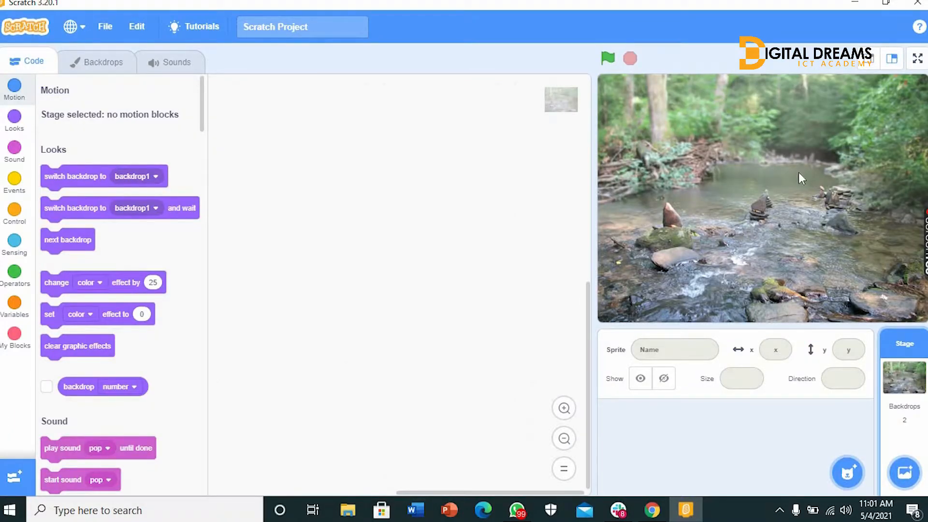
{"action": "mouse_move", "coordinate": [762, 272]}
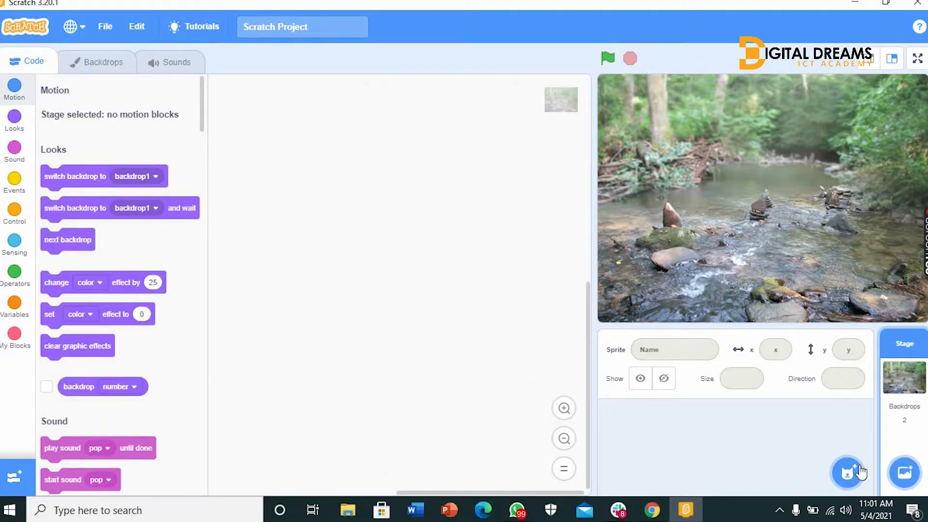
- Add the Frog sprite from the Animals category of the sprite library
{"action": "left_click", "coordinate": [847, 472]}
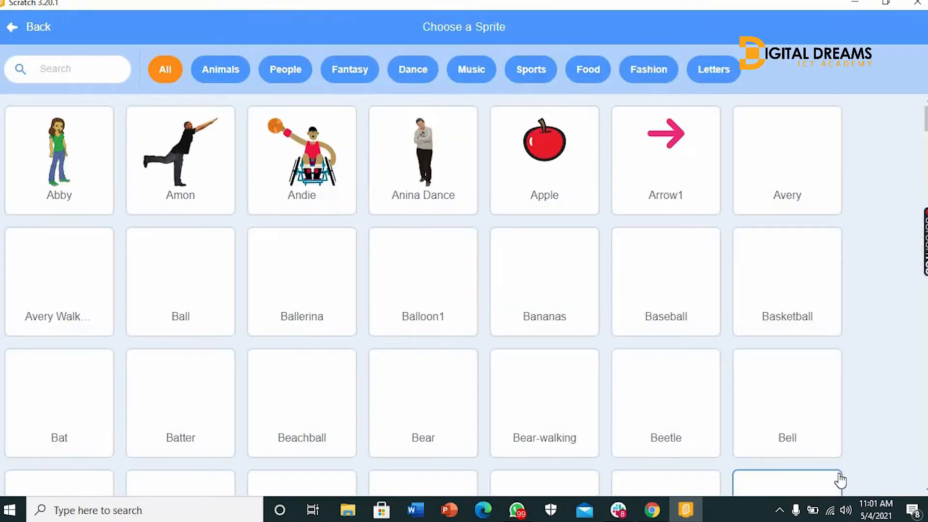
{"action": "scroll", "scroll_direction": "down", "scroll_amount": 3}
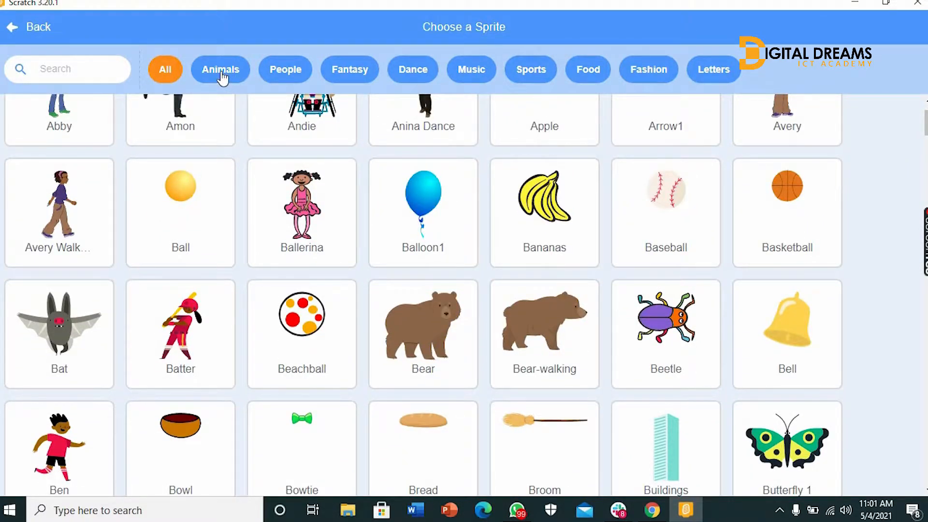
{"action": "left_click", "coordinate": [220, 69]}
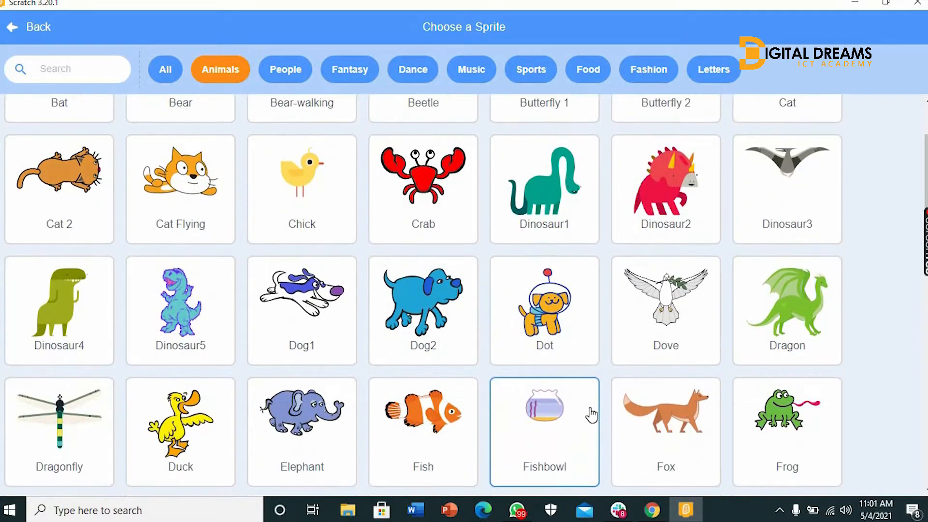
{"action": "scroll", "scroll_direction": "down", "scroll_amount": 3}
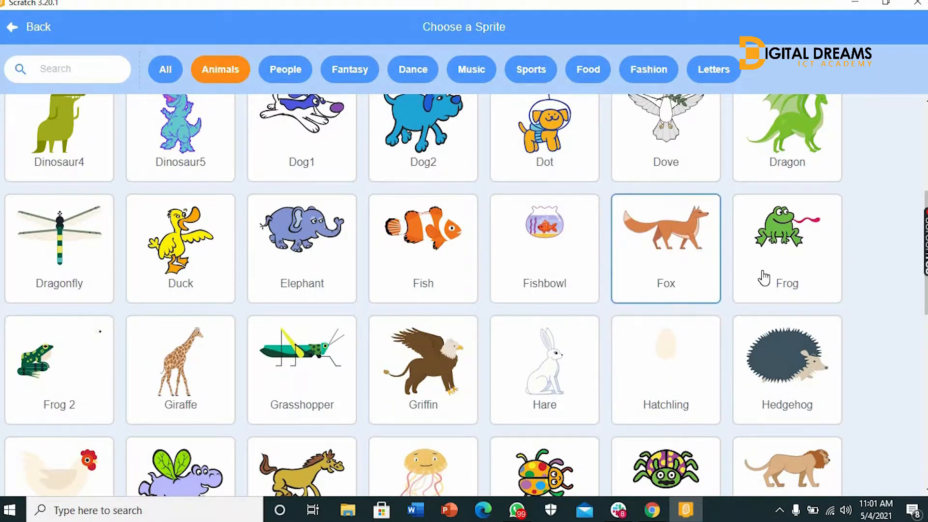
{"action": "left_click", "coordinate": [786, 236]}
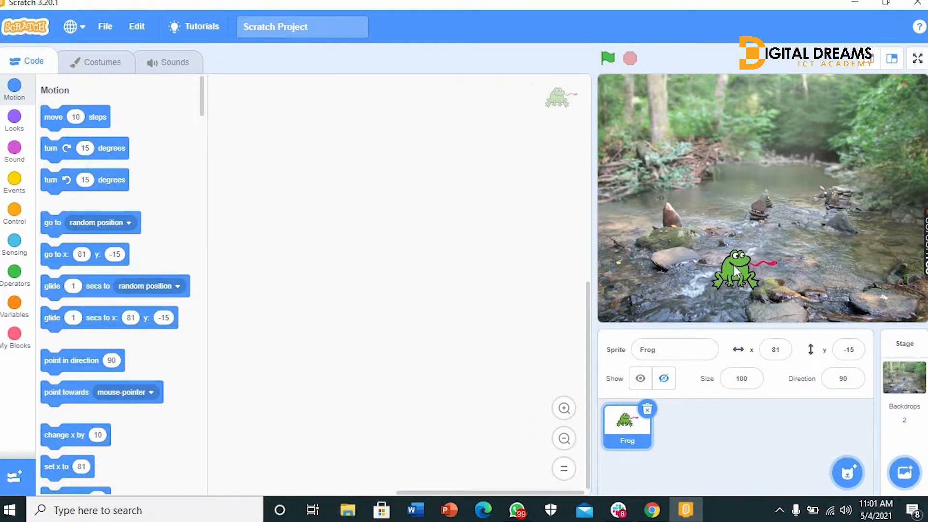
- Drag the frog to the bottom centre of the stage, around x 1, y -106
{"action": "left_click_drag", "start_coordinate": [737, 272], "coordinate": [734, 279]}
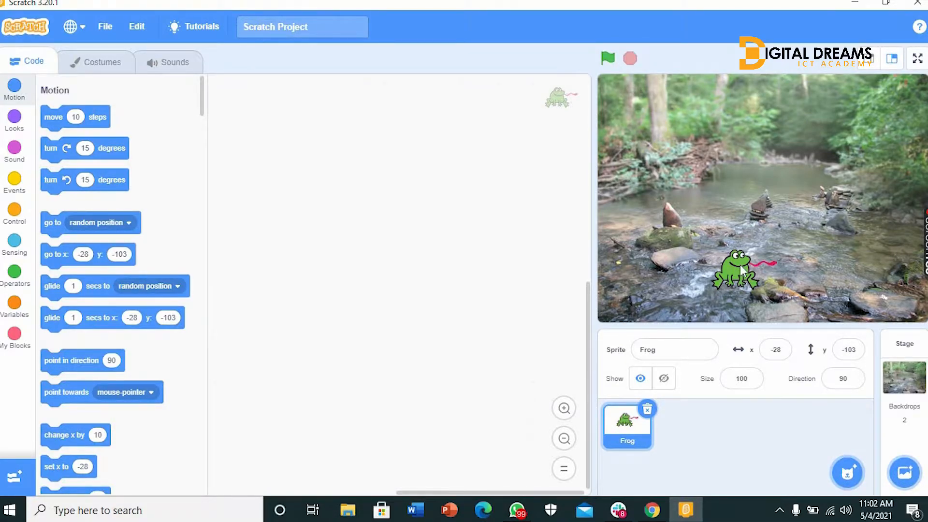
{"action": "left_click_drag", "start_coordinate": [736, 272], "coordinate": [754, 272]}
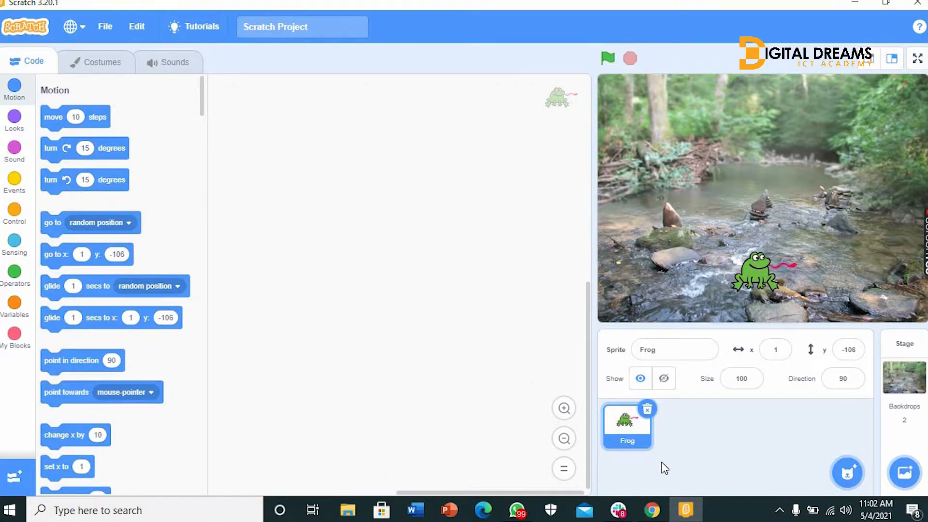
{"action": "mouse_move", "coordinate": [760, 275]}
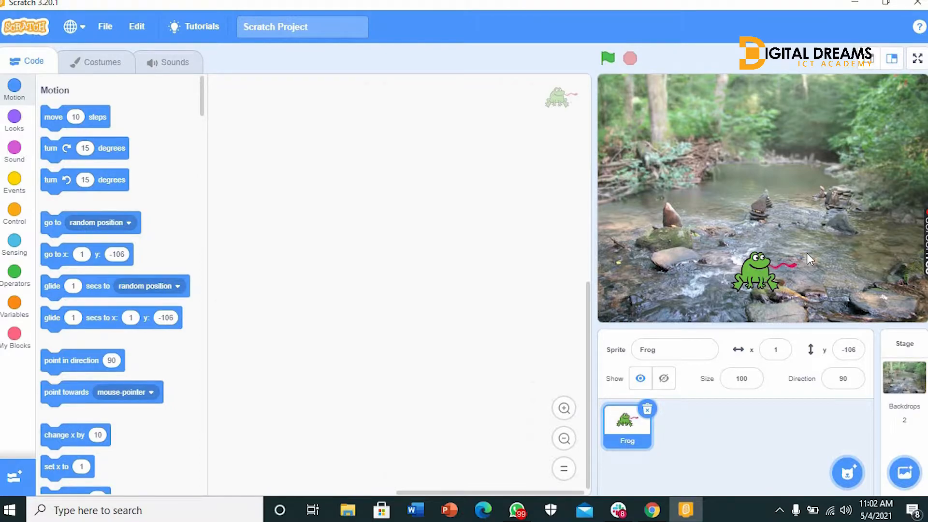
{"action": "mouse_move", "coordinate": [160, 386]}
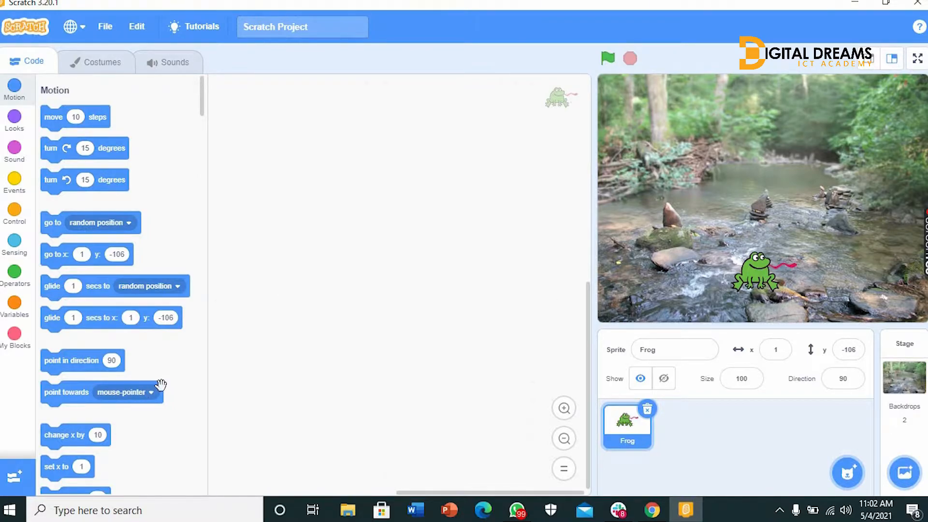
{"action": "mouse_move", "coordinate": [138, 411]}
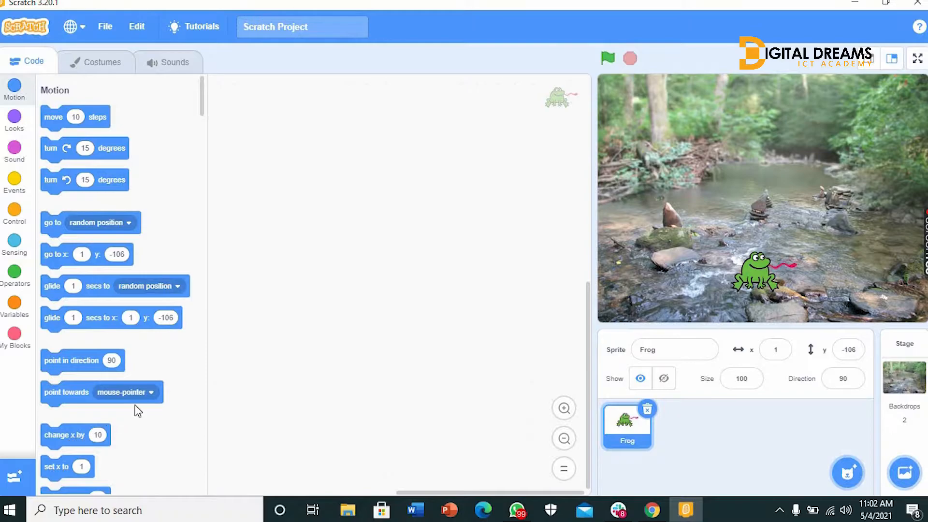
- Drop a loose 'change x by 10' block and an empty 'if then' block into the code area
{"action": "left_click_drag", "start_coordinate": [75, 435], "coordinate": [352, 193]}
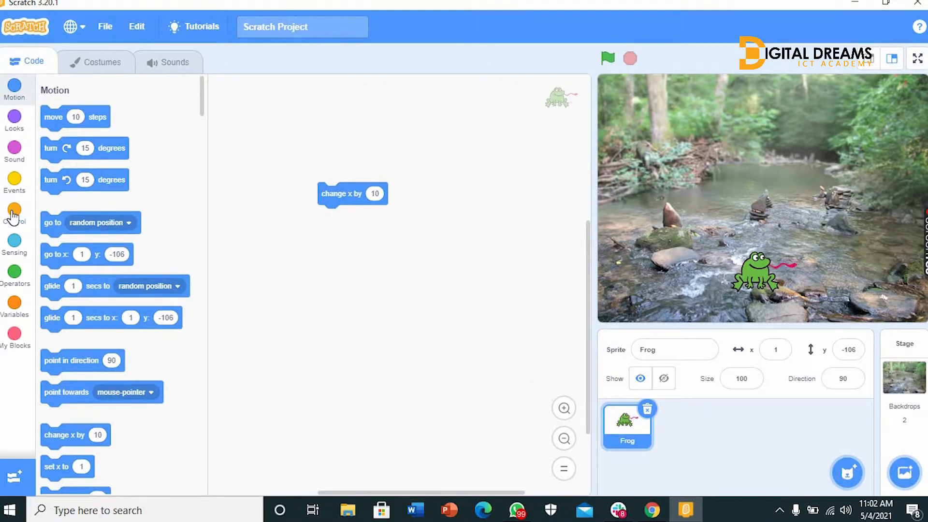
{"action": "left_click", "coordinate": [14, 213]}
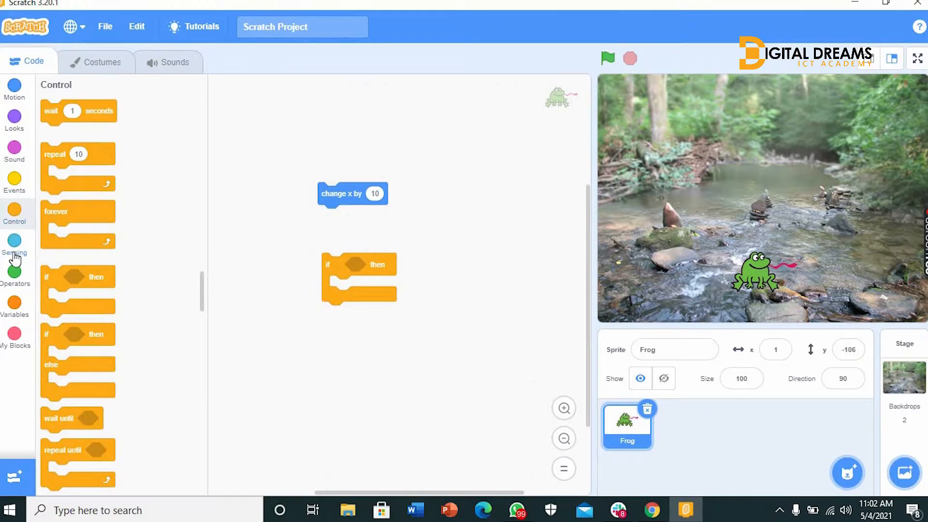
{"action": "left_click", "coordinate": [14, 243]}
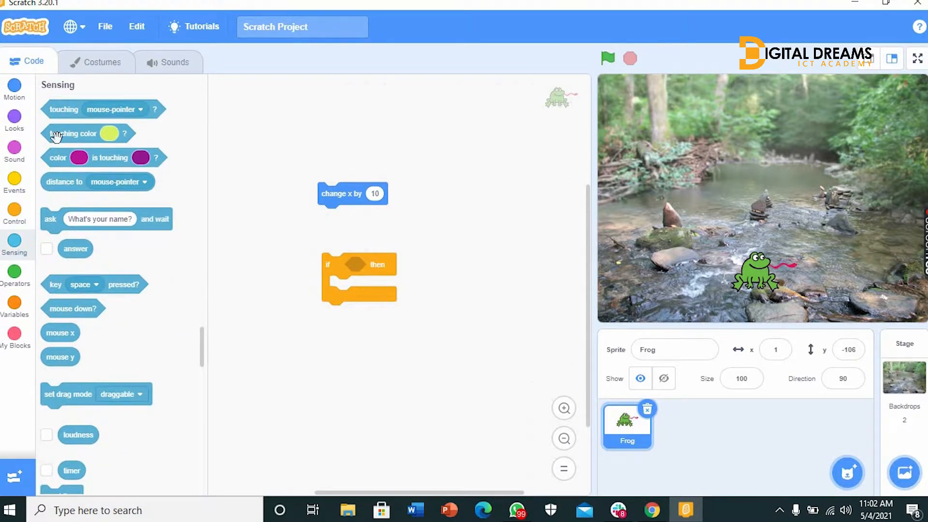
{"action": "mouse_move", "coordinate": [53, 284]}
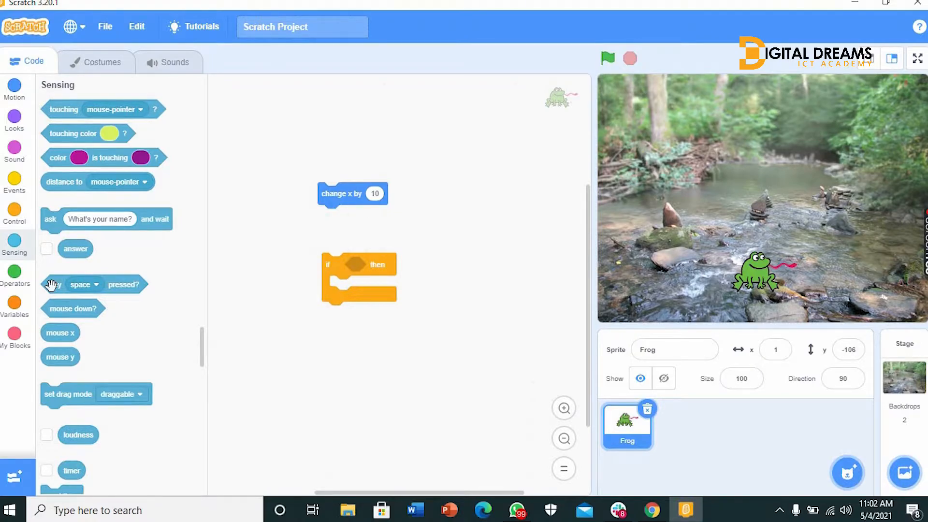
- Build 'if key right arrow pressed then change x by 10' under a green-flag hat
{"action": "left_click_drag", "start_coordinate": [92, 285], "coordinate": [406, 361]}
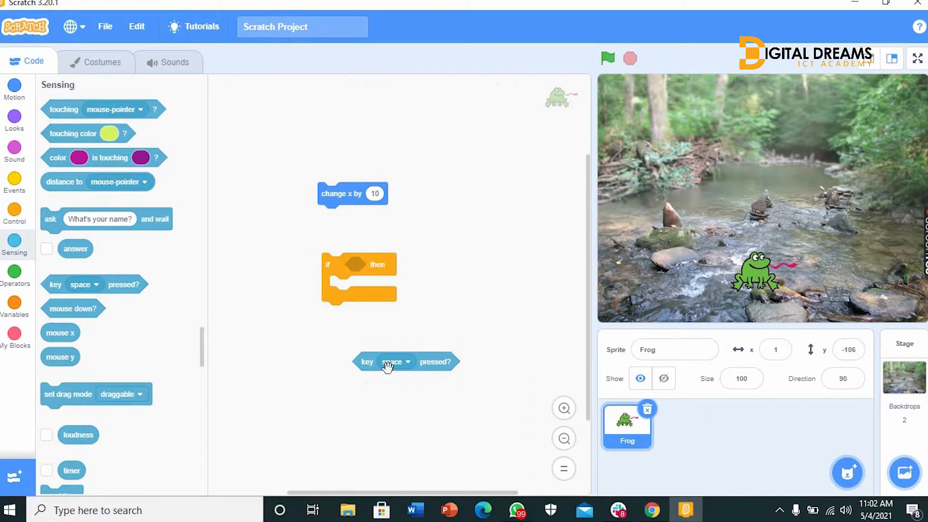
{"action": "left_click", "coordinate": [393, 361]}
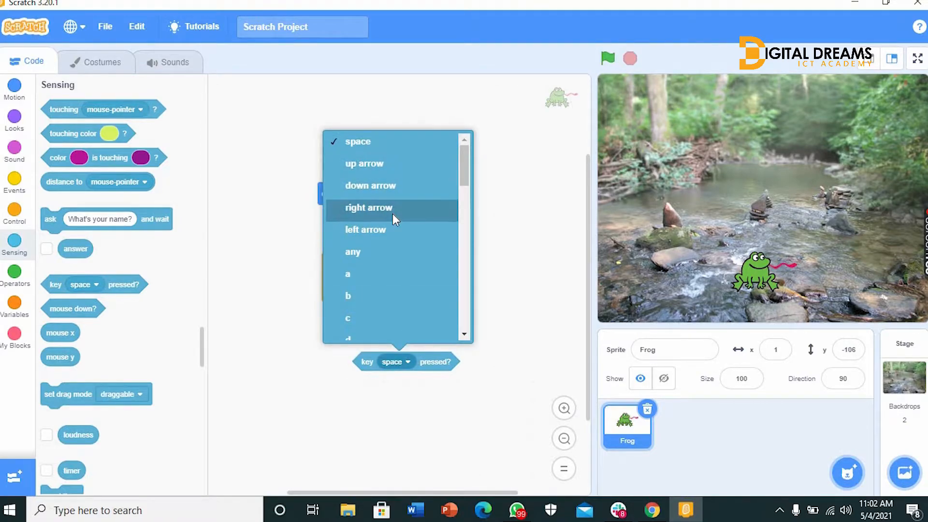
{"action": "left_click", "coordinate": [368, 208]}
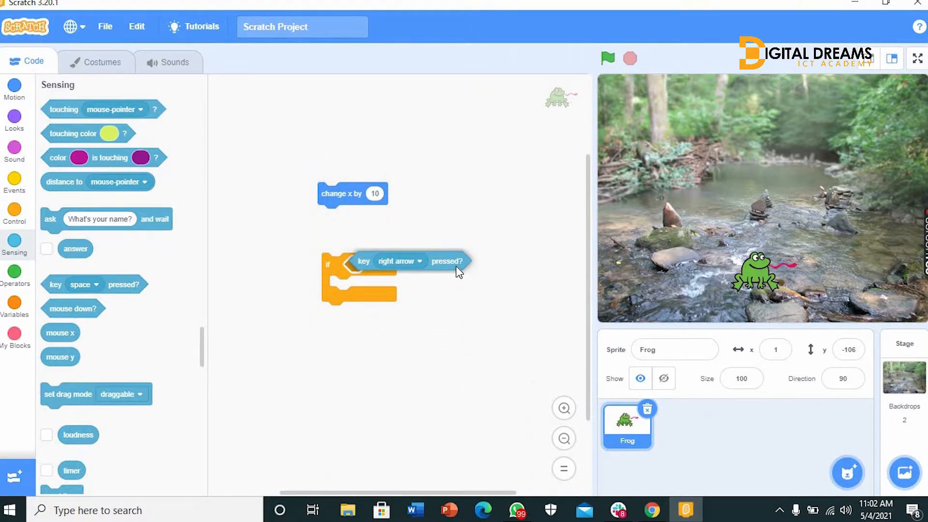
{"action": "left_click_drag", "start_coordinate": [405, 261], "coordinate": [409, 265]}
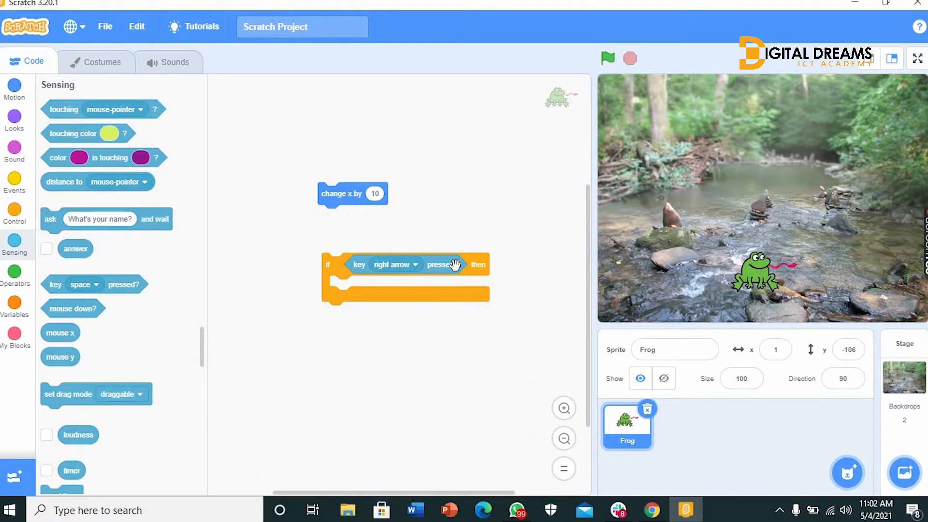
{"action": "mouse_move", "coordinate": [337, 195]}
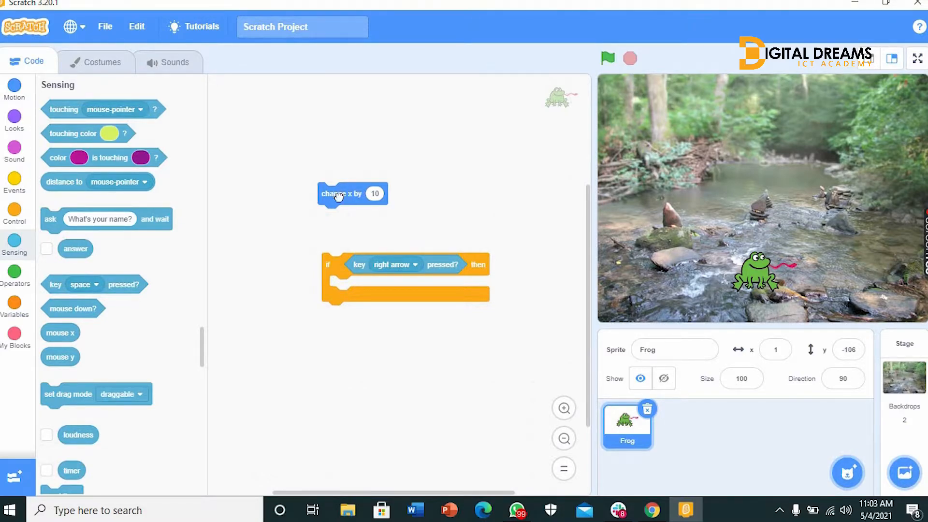
{"action": "left_click_drag", "start_coordinate": [352, 193], "coordinate": [352, 285]}
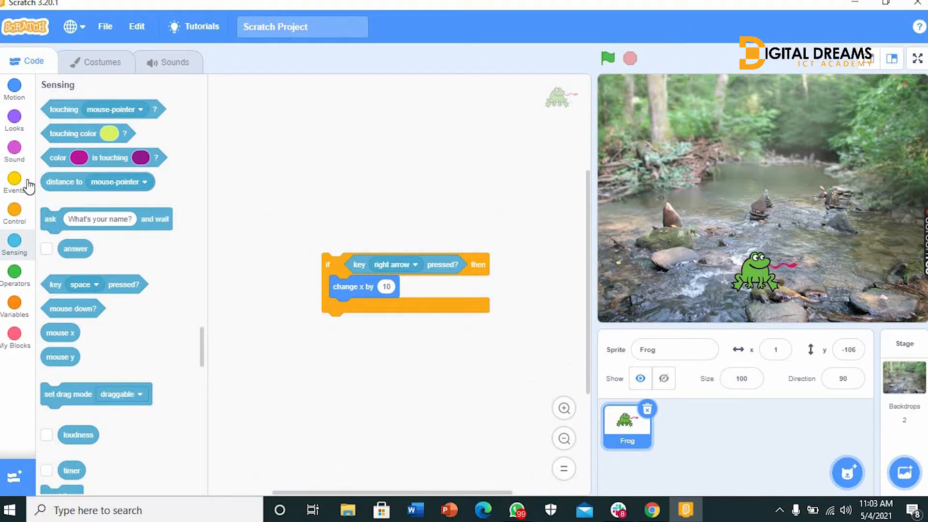
{"action": "left_click", "coordinate": [14, 182]}
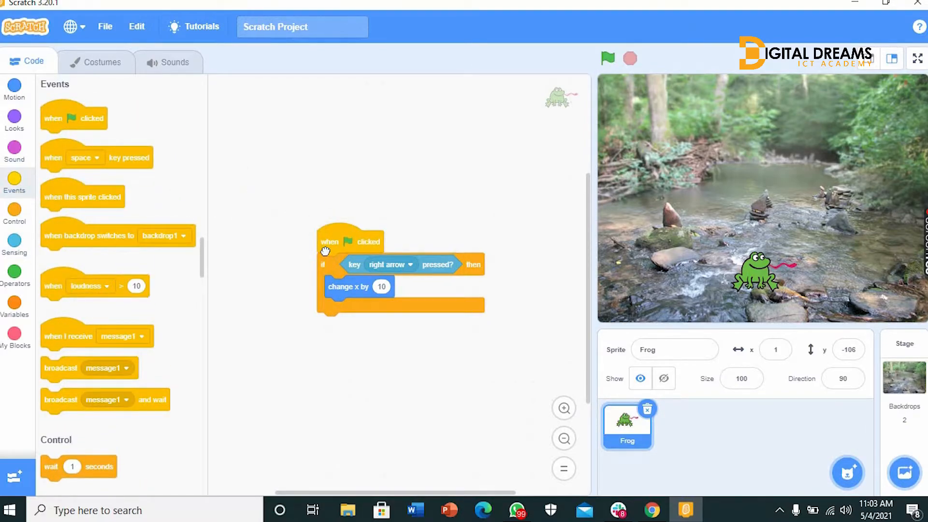
- Drag the green-flag script to the top-left corner of the code area
{"action": "left_click_drag", "start_coordinate": [349, 242], "coordinate": [255, 117]}
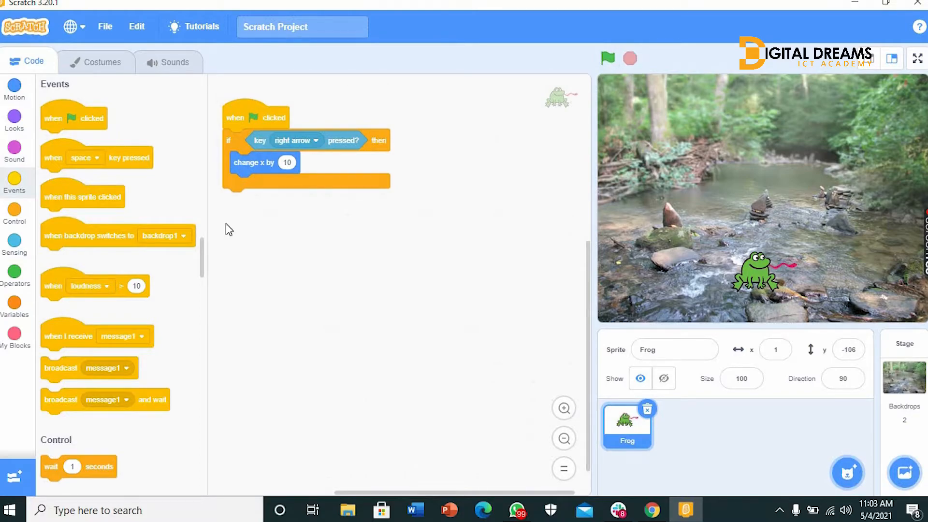
{"action": "mouse_move", "coordinate": [240, 250]}
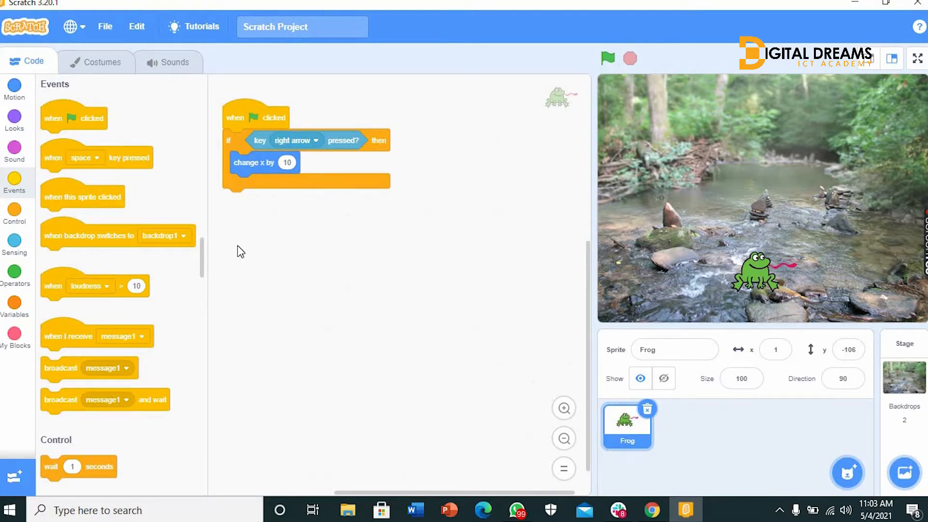
{"action": "mouse_move", "coordinate": [255, 130]}
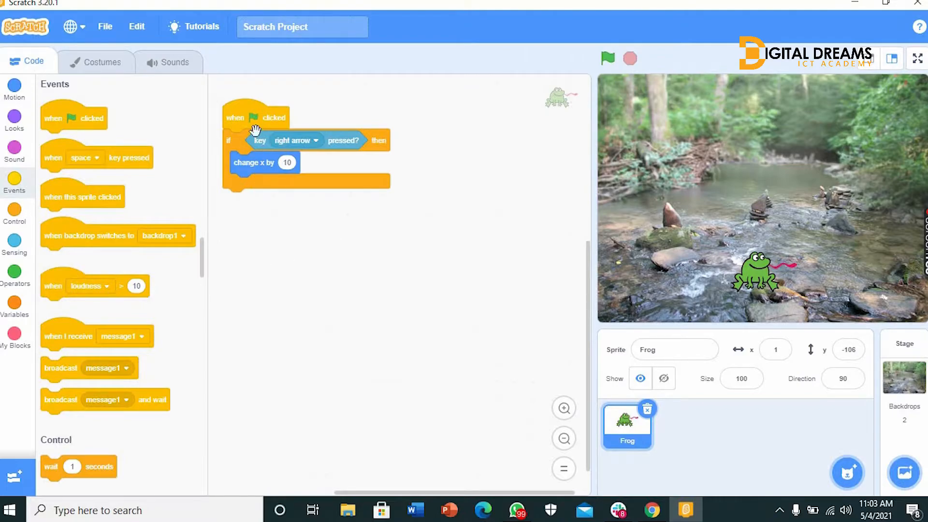
{"action": "mouse_move", "coordinate": [271, 171]}
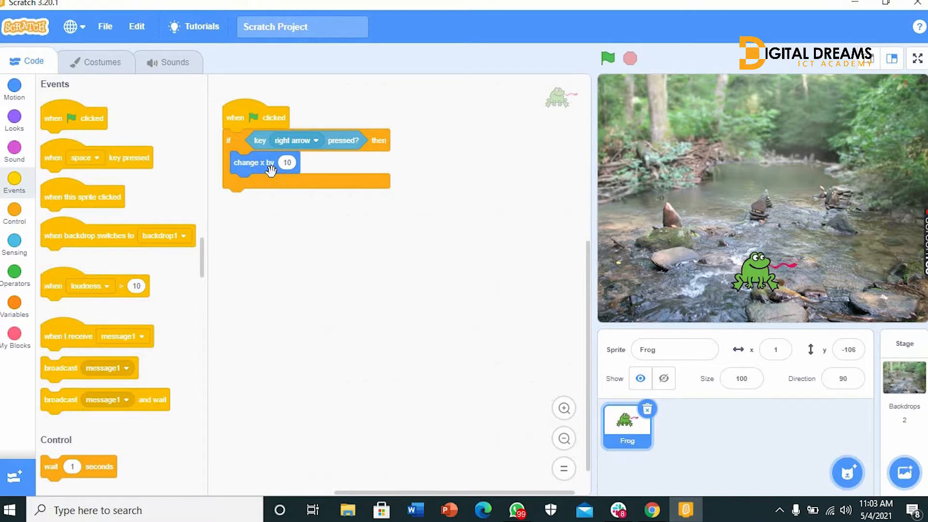
{"action": "mouse_move", "coordinate": [196, 210]}
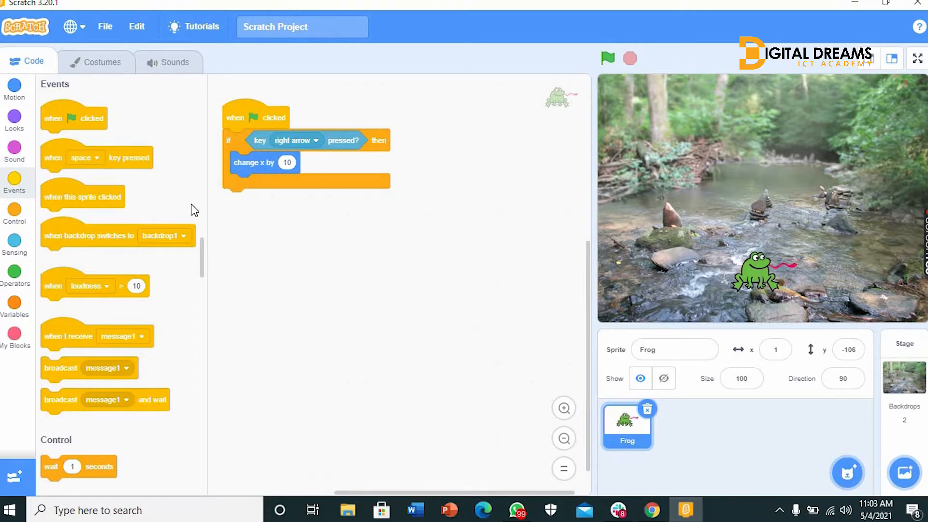
- Wrap the right-arrow if block in a forever loop, then run and stop the script
{"action": "left_click", "coordinate": [14, 214]}
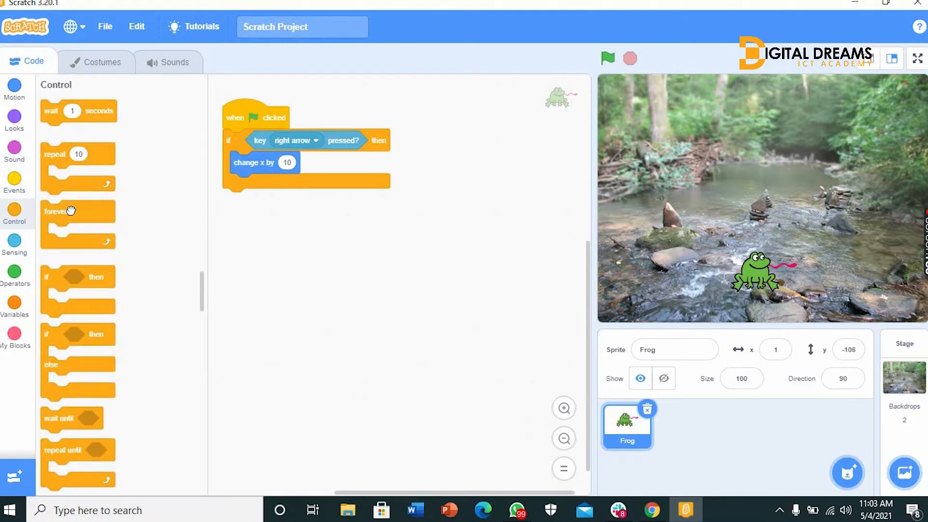
{"action": "left_click_drag", "start_coordinate": [77, 211], "coordinate": [214, 153]}
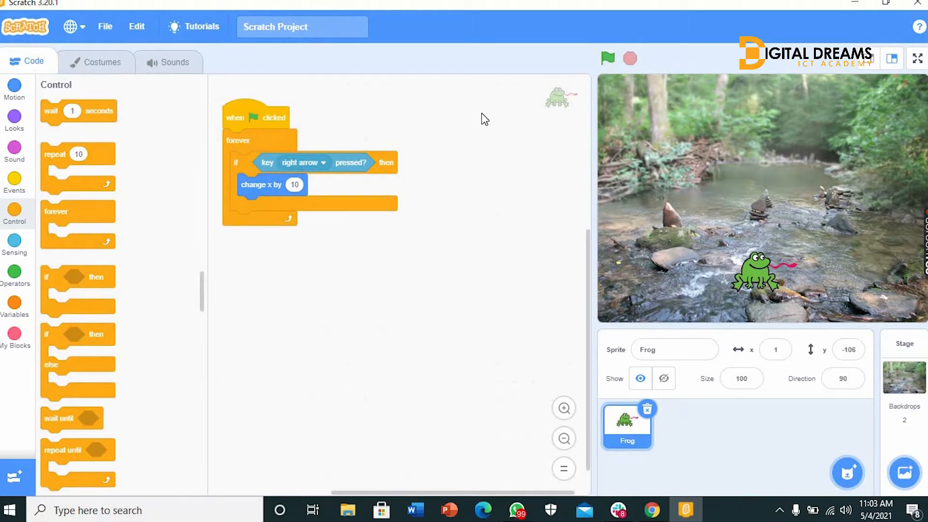
{"action": "left_click", "coordinate": [608, 58]}
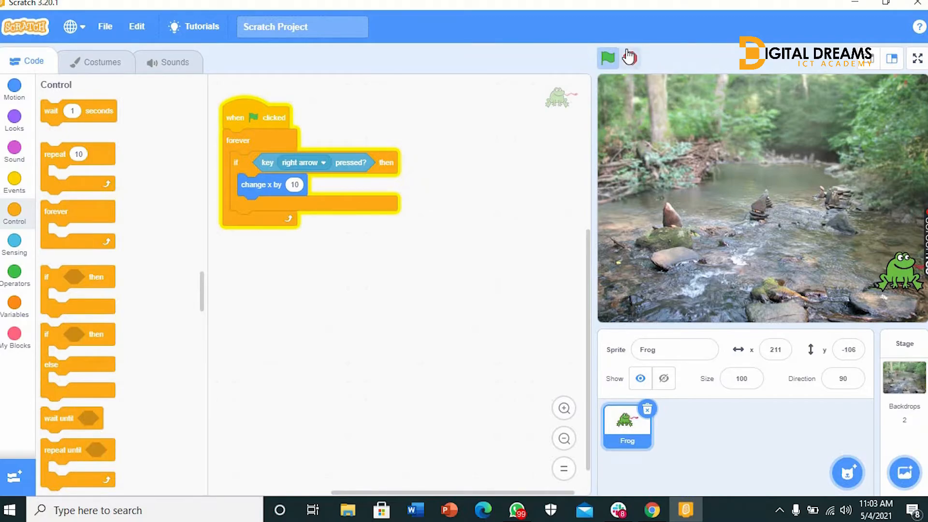
{"action": "left_click", "coordinate": [607, 58]}
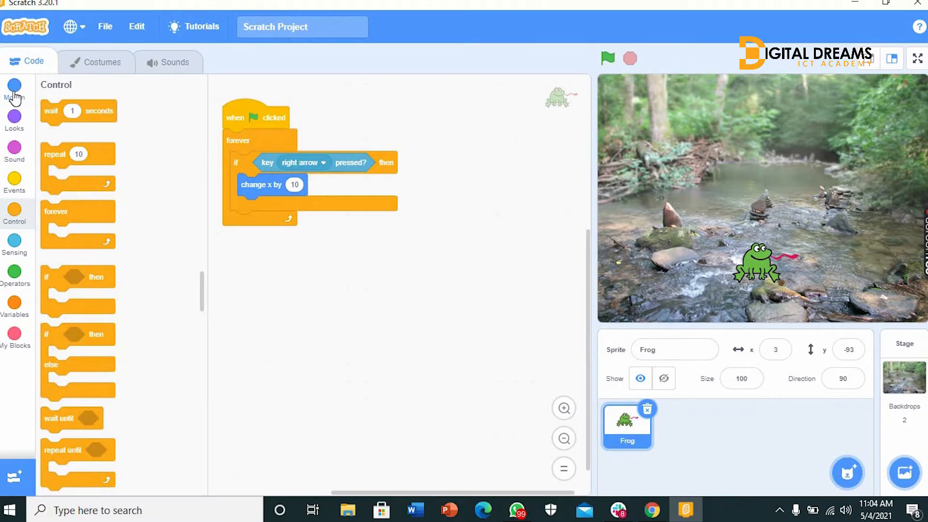
- Add a loose 'change x by -10' block and an empty 'if then' block
{"action": "left_click", "coordinate": [14, 89]}
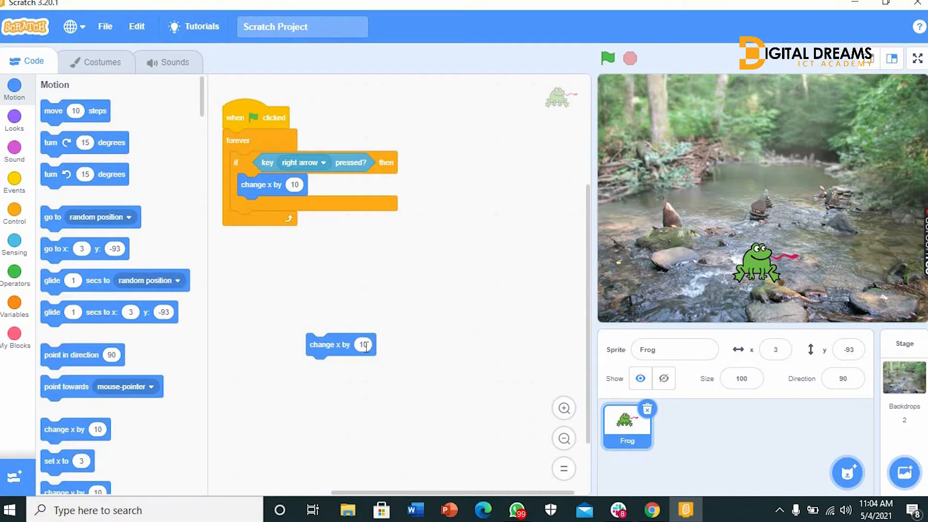
{"action": "left_click", "coordinate": [363, 345]}
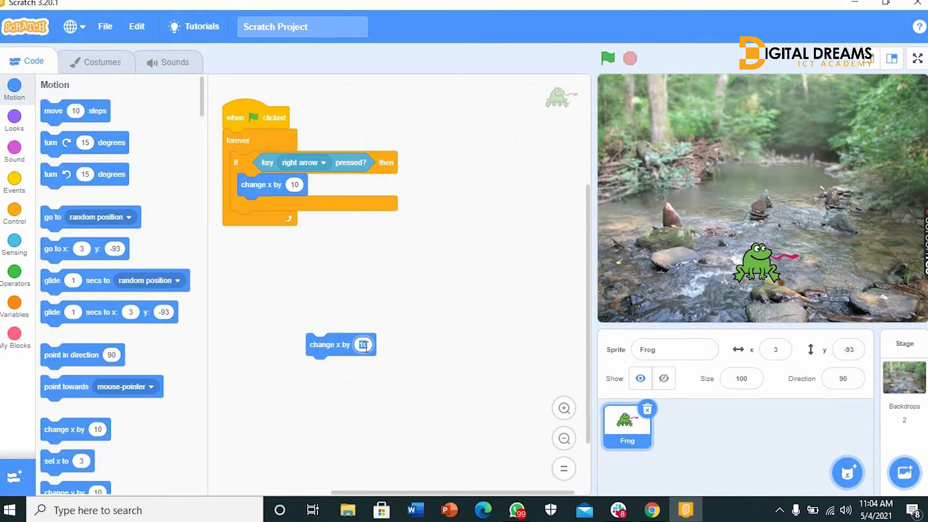
{"action": "left_click", "coordinate": [363, 345]}
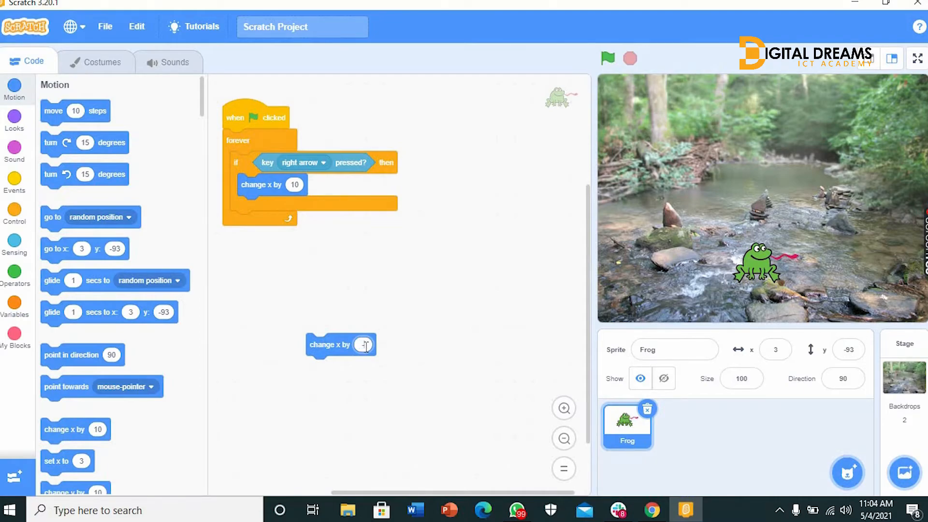
{"action": "type", "text": "-10"}
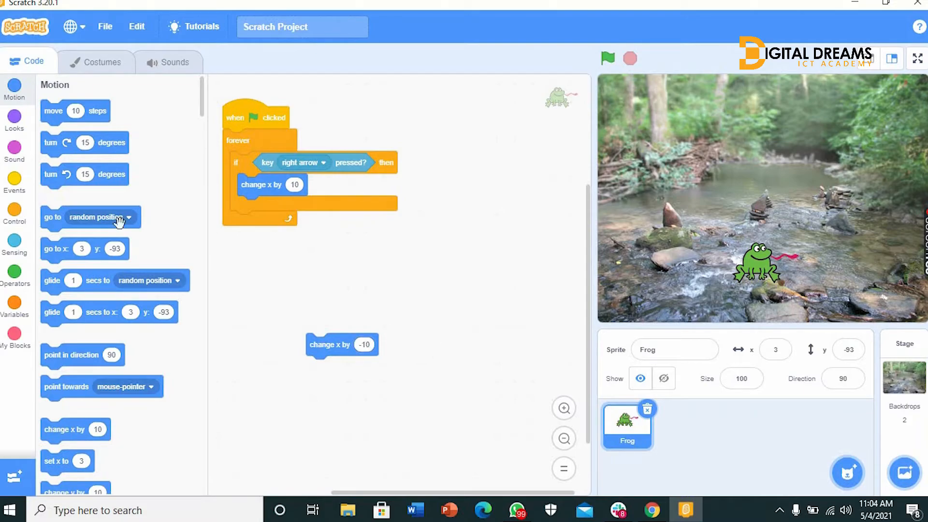
{"action": "left_click", "coordinate": [14, 213]}
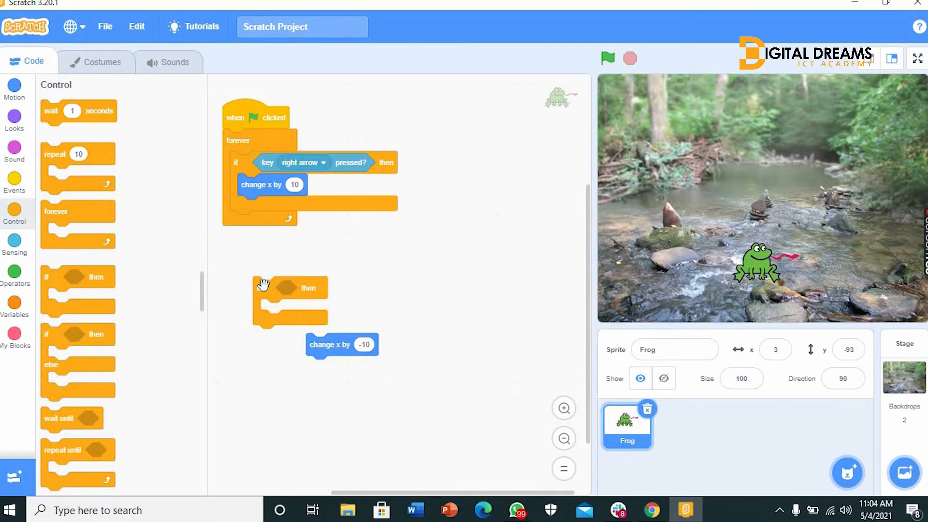
{"action": "mouse_move", "coordinate": [27, 248]}
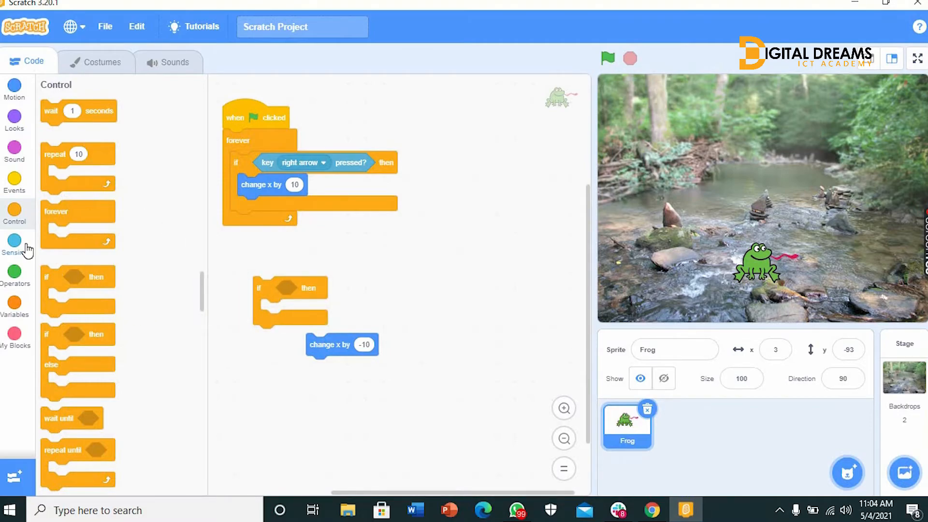
- Put a 'key left arrow pressed?' condition into the new if block
{"action": "left_click", "coordinate": [14, 242]}
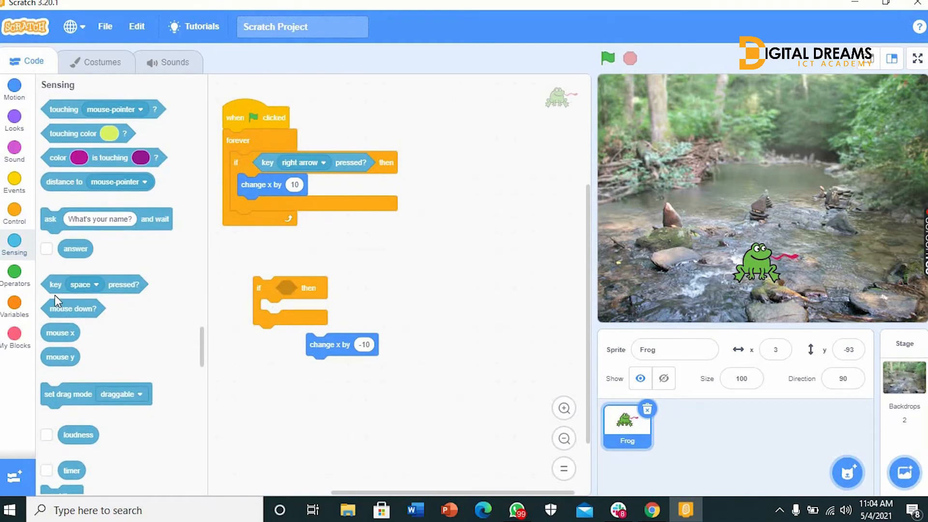
{"action": "left_click_drag", "start_coordinate": [94, 285], "coordinate": [382, 298]}
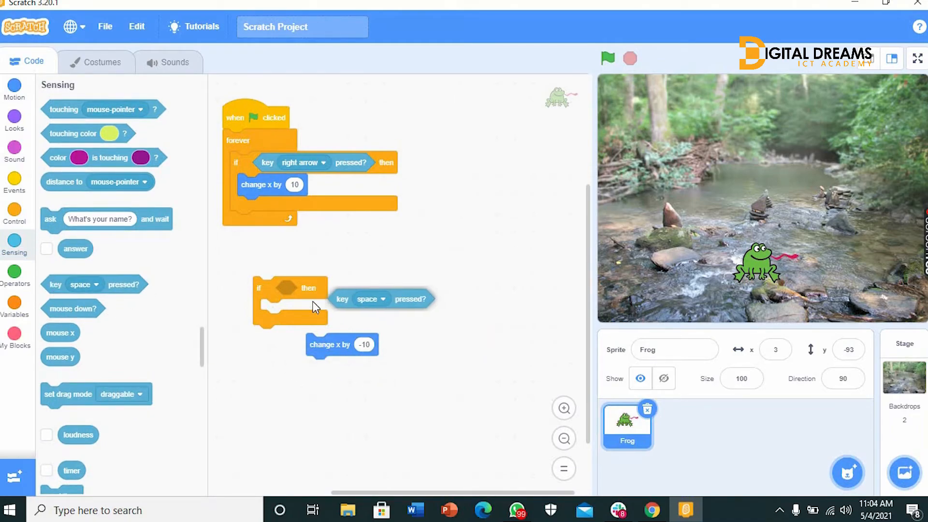
{"action": "left_click_drag", "start_coordinate": [381, 299], "coordinate": [290, 288]}
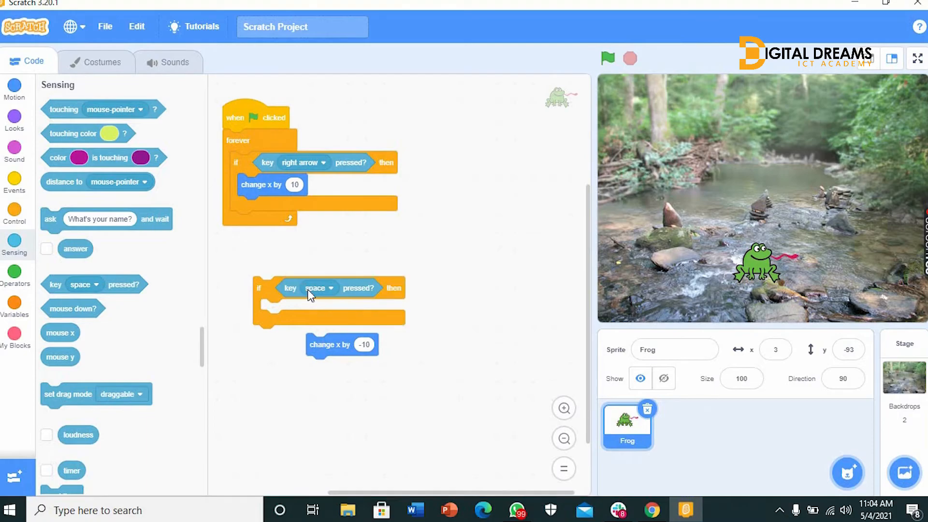
{"action": "left_click", "coordinate": [317, 288]}
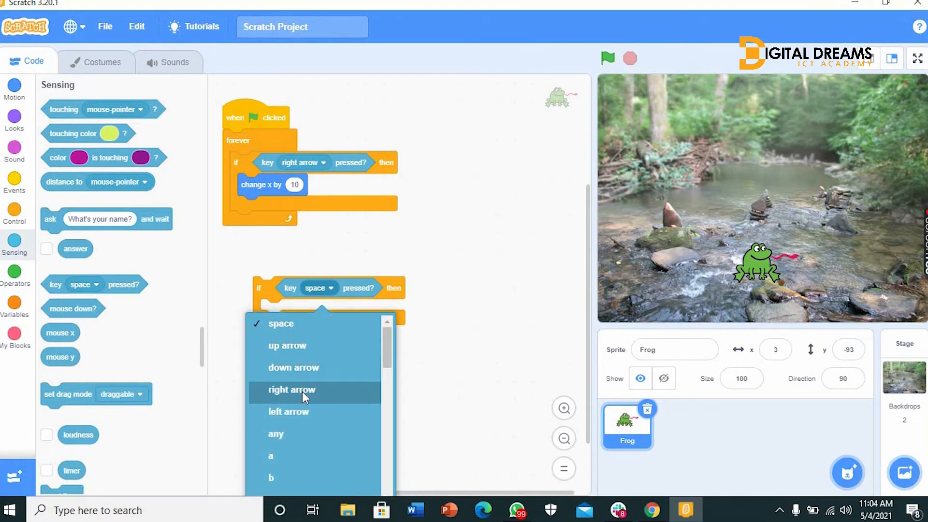
{"action": "left_click", "coordinate": [289, 411]}
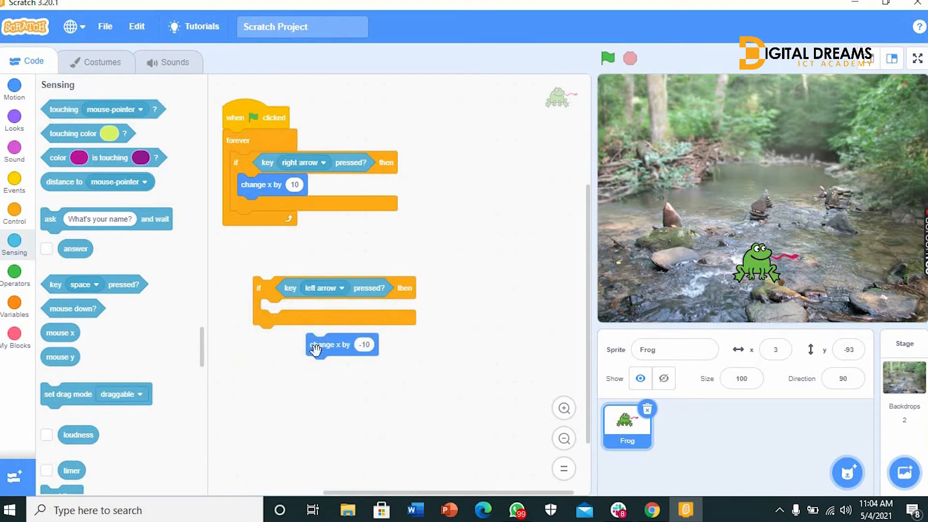
- Add 'change x by -10' inside the left-arrow check, snap it below the right-arrow check, and run
{"action": "left_click_drag", "start_coordinate": [341, 344], "coordinate": [305, 313]}
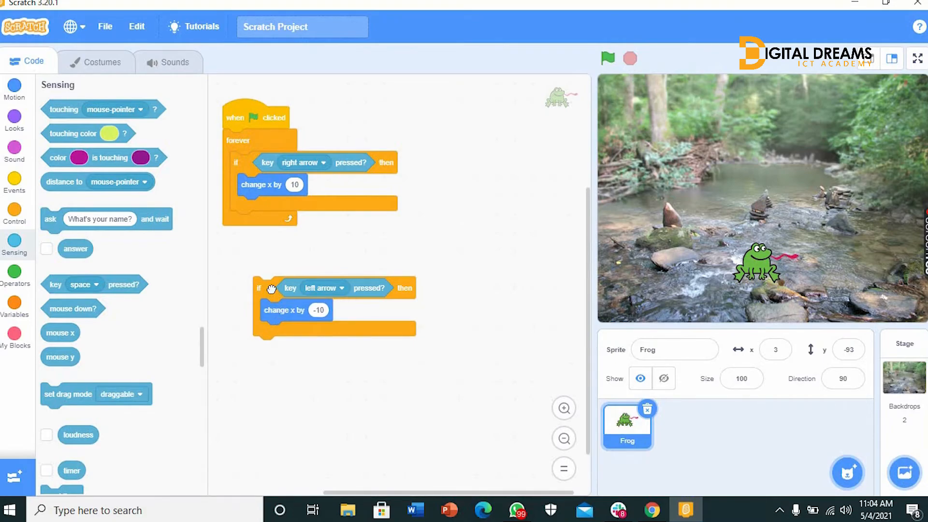
{"action": "left_click_drag", "start_coordinate": [261, 289], "coordinate": [236, 222]}
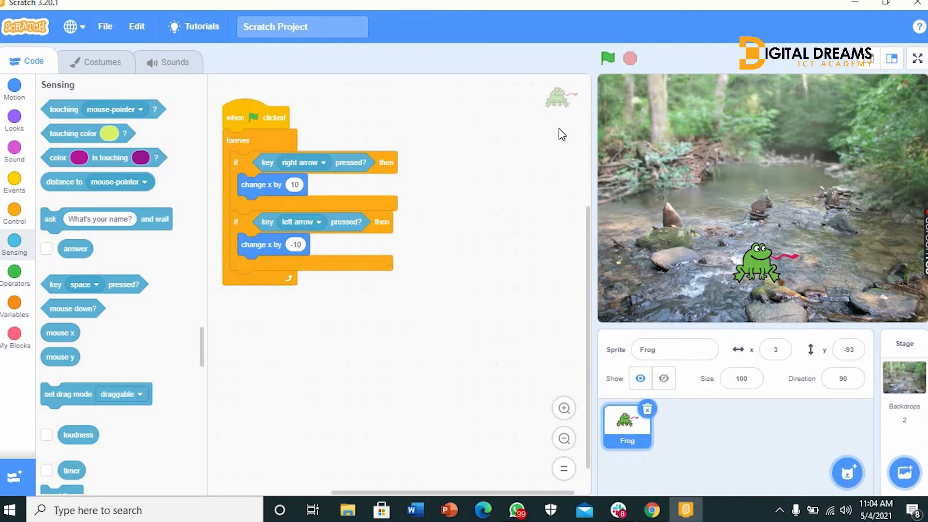
{"action": "left_click", "coordinate": [607, 58]}
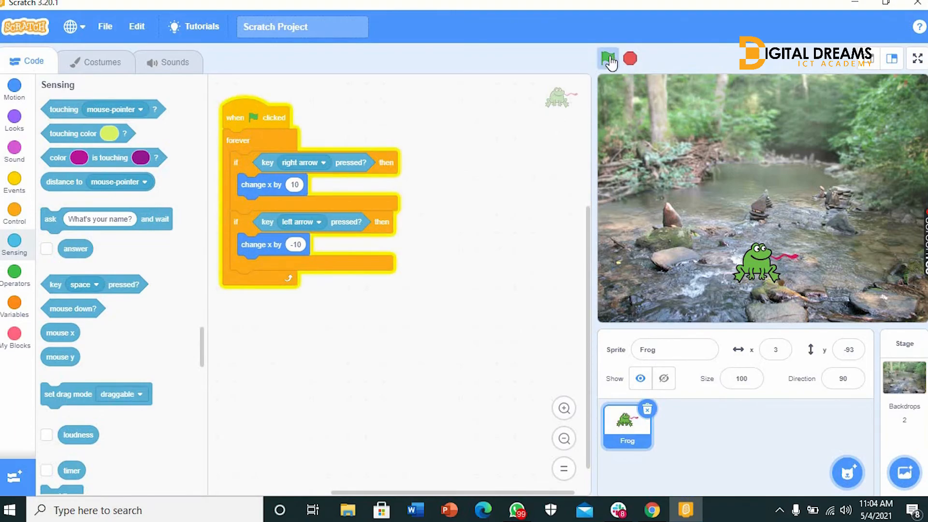